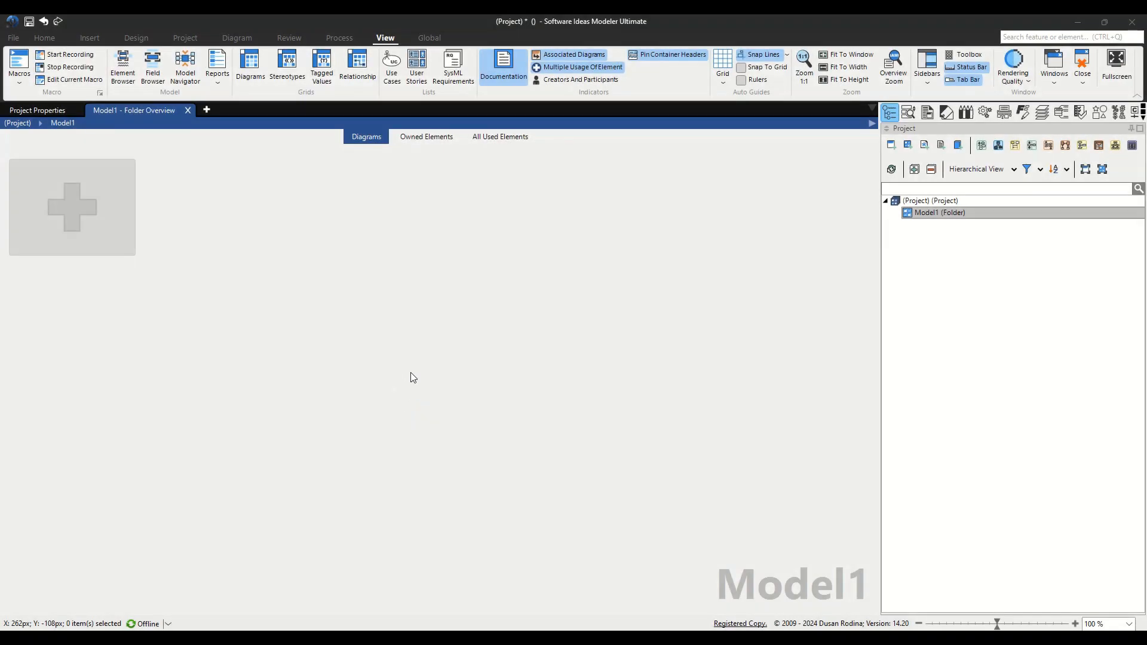
mouse_move(427, 387)
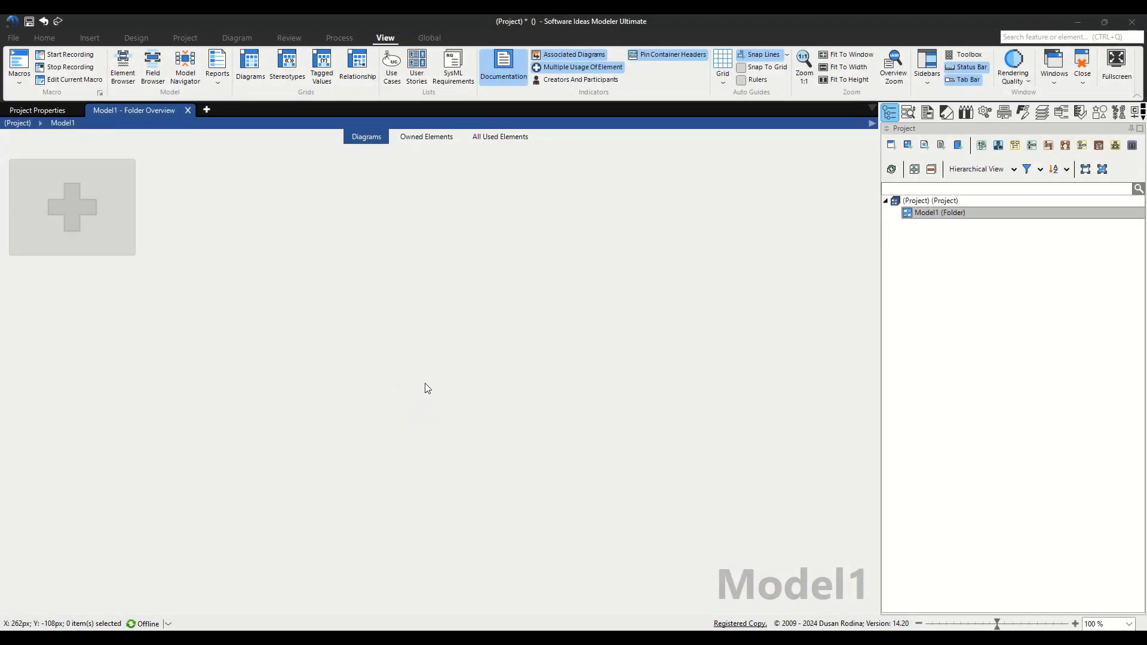
mouse_move(425, 384)
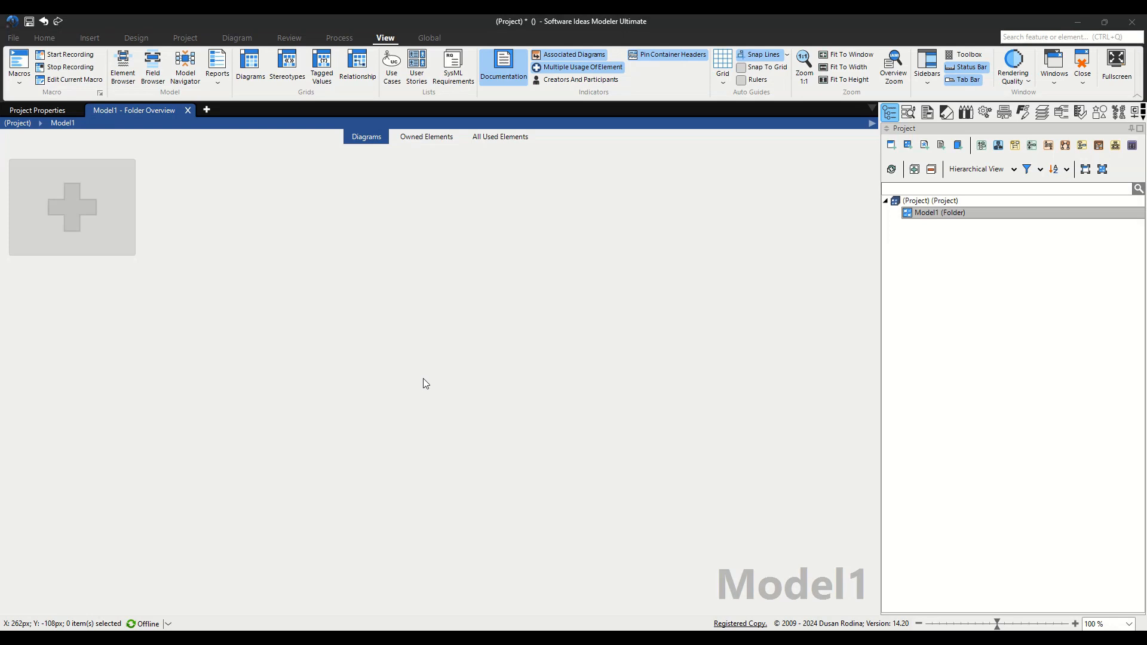
mouse_move(420, 288)
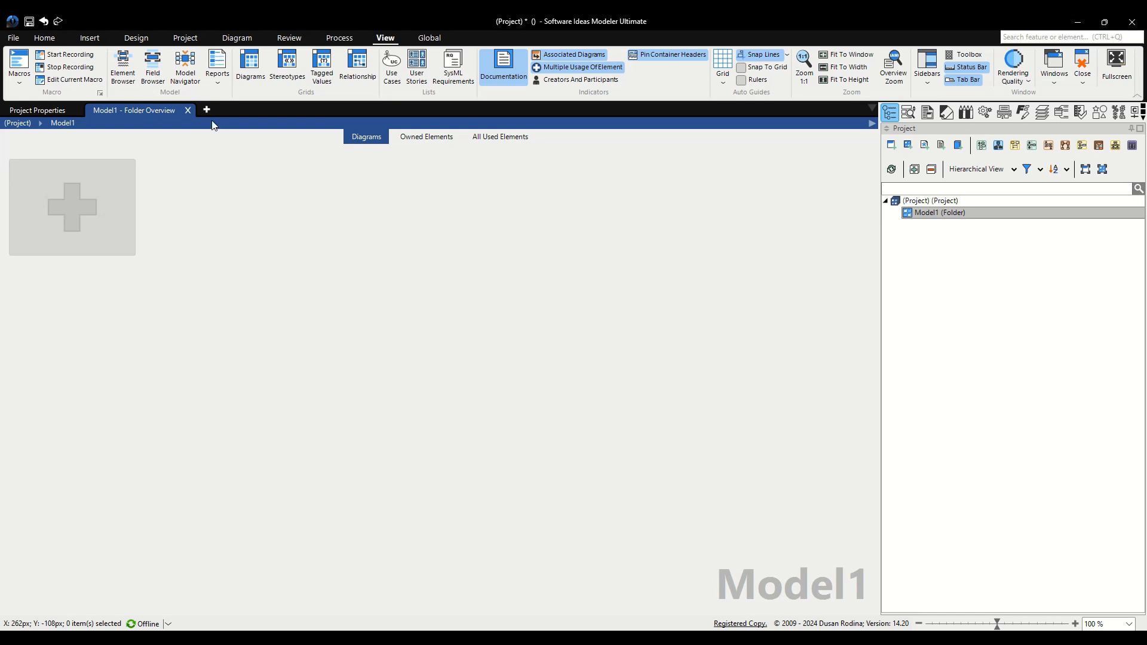
Create a new Entity Relationship Diagram in Model1 from the new-diagram list.
click(205, 110)
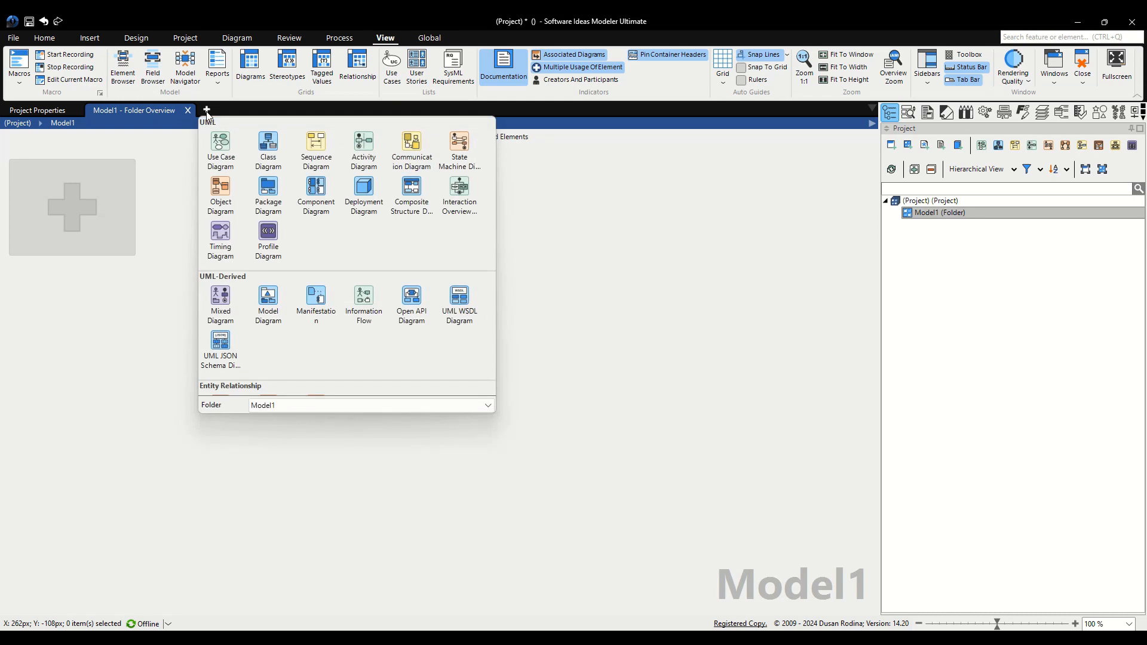
scroll(down, 3)
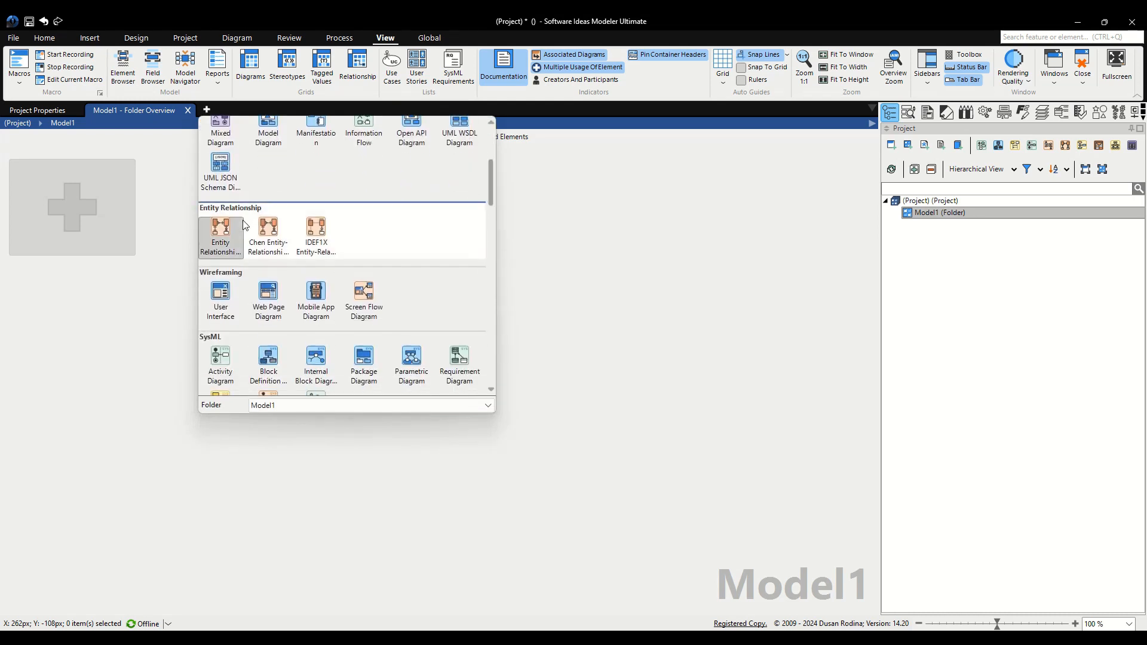
click(220, 235)
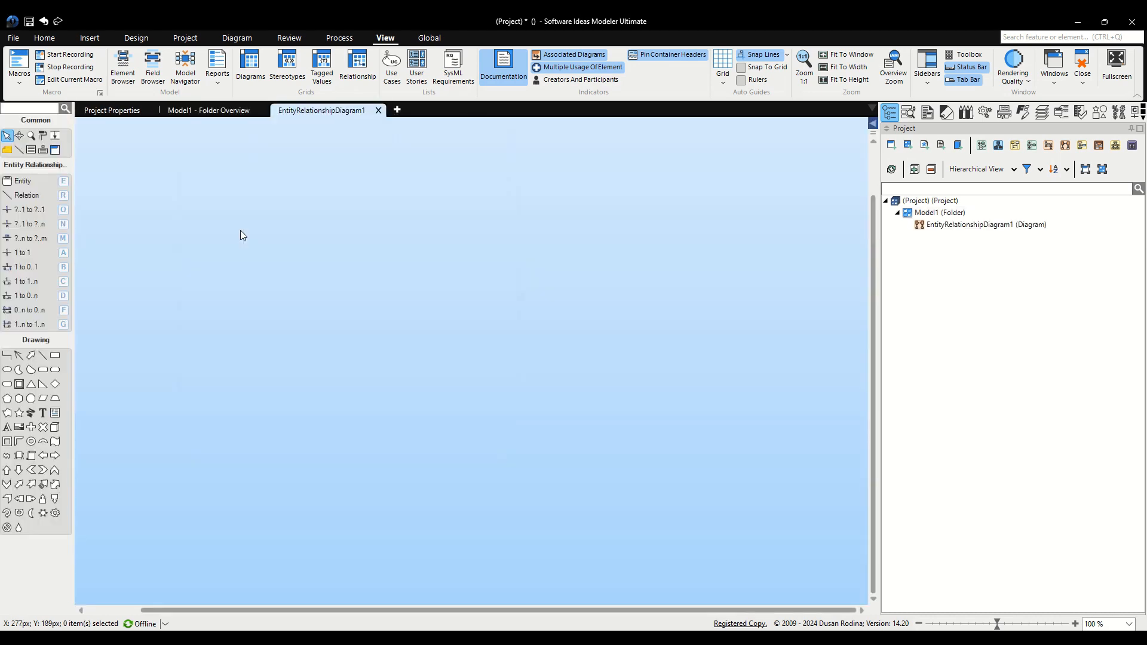
mouse_move(244, 237)
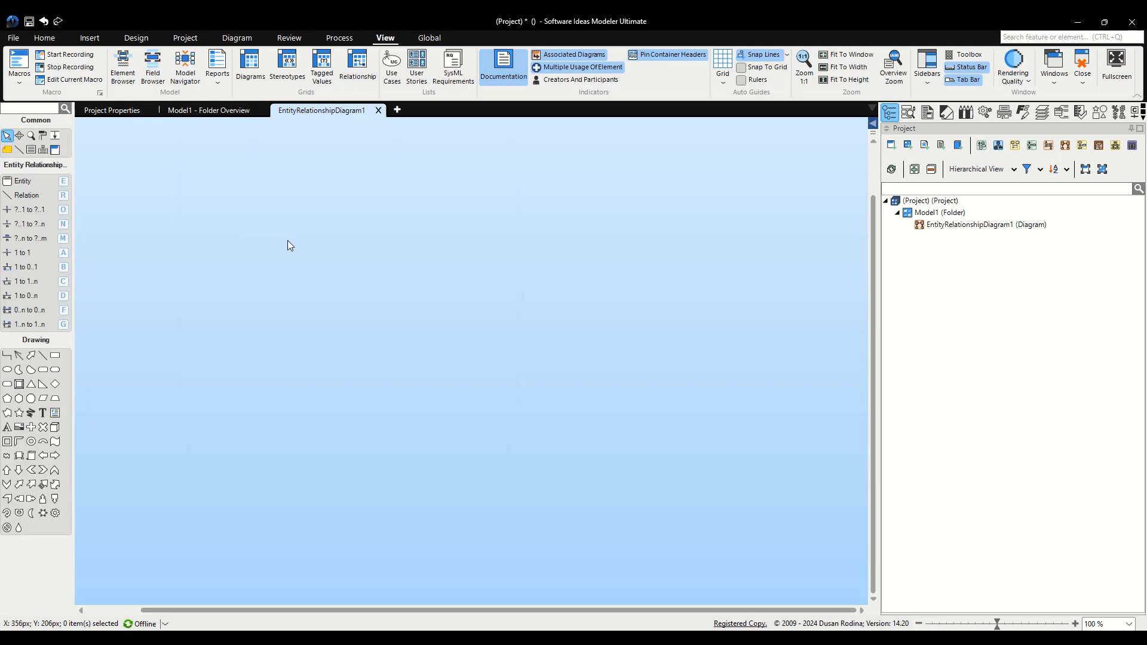
mouse_move(551, 204)
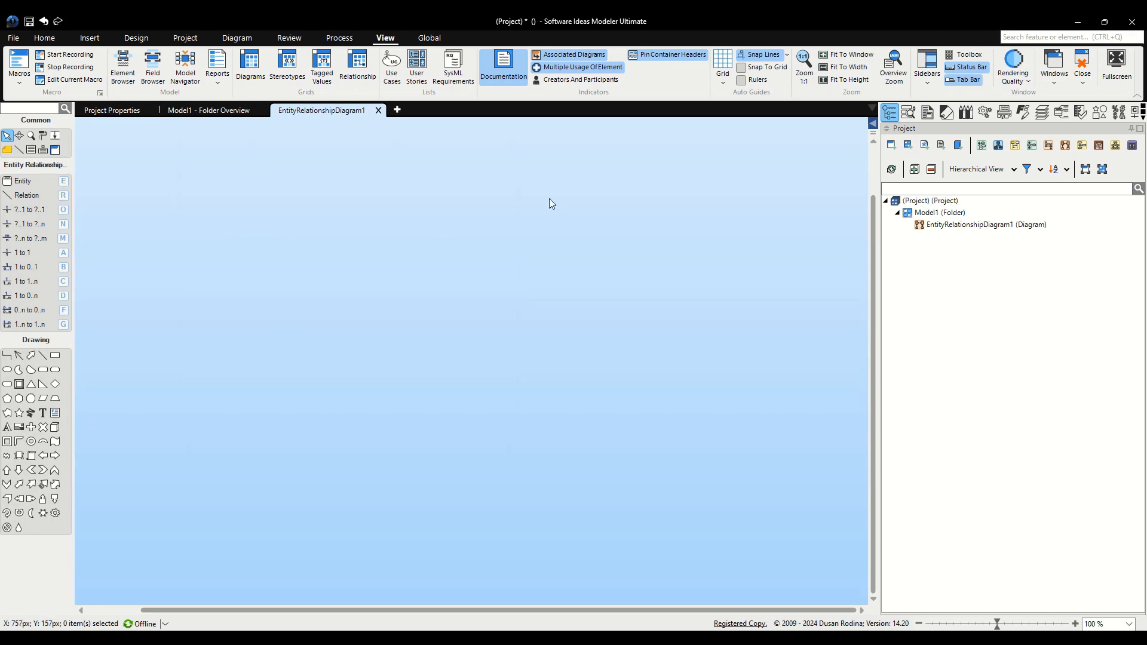
mouse_move(1003, 112)
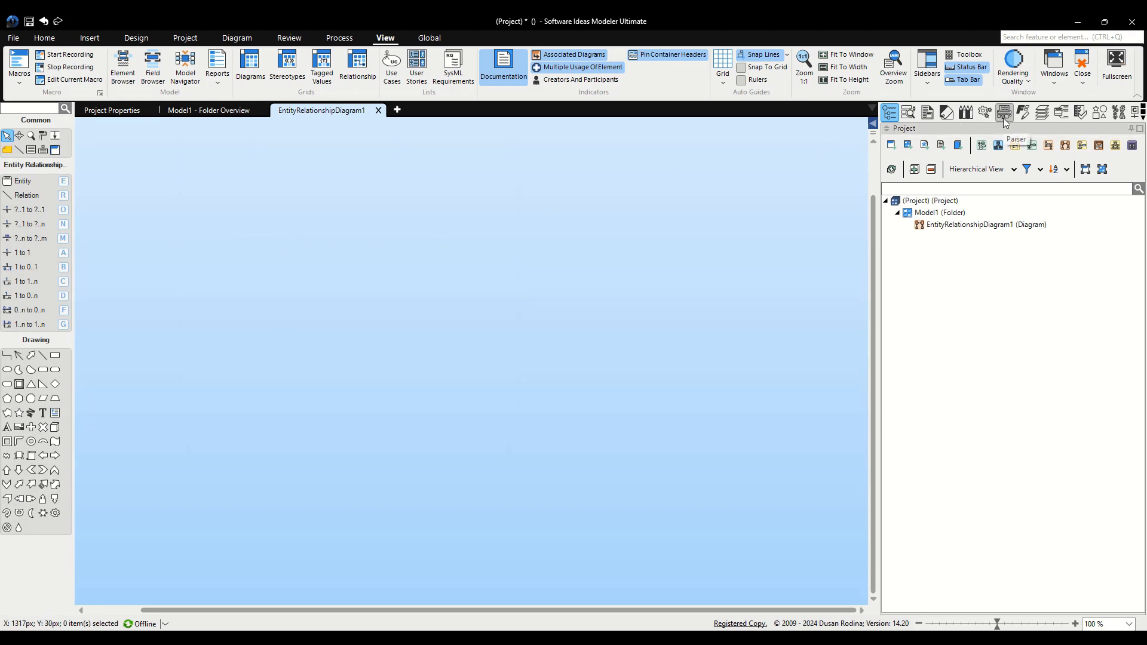
Parse the Customer and Address CREATE TABLE script as SQL DDL and review the parsed entities and relationship.
click(1002, 112)
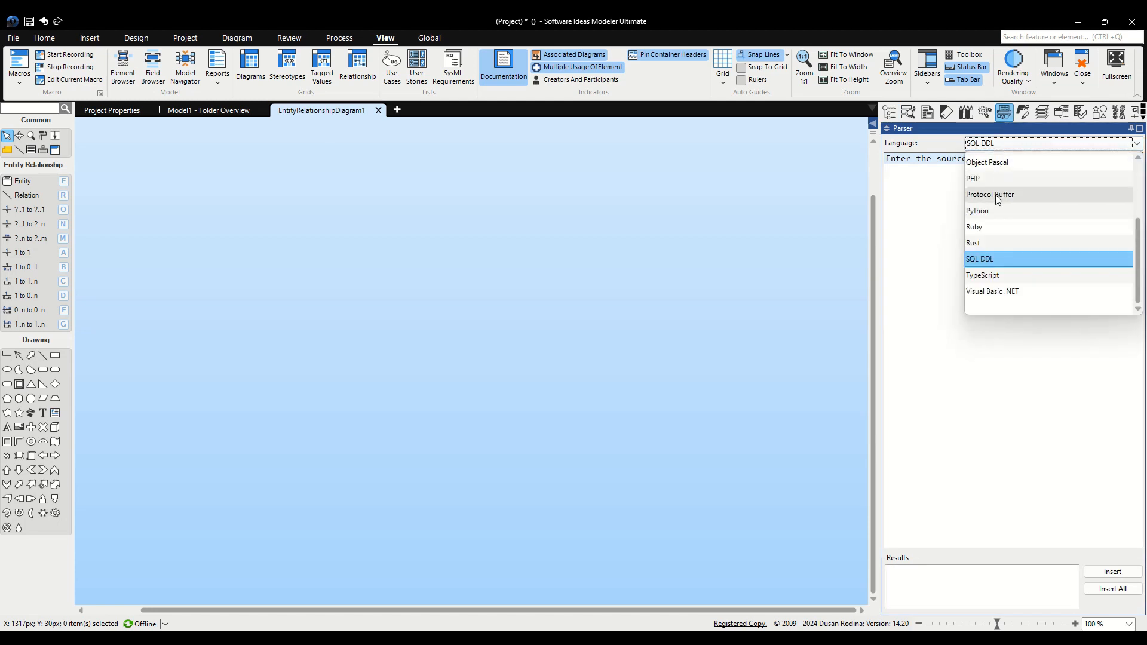
click(979, 259)
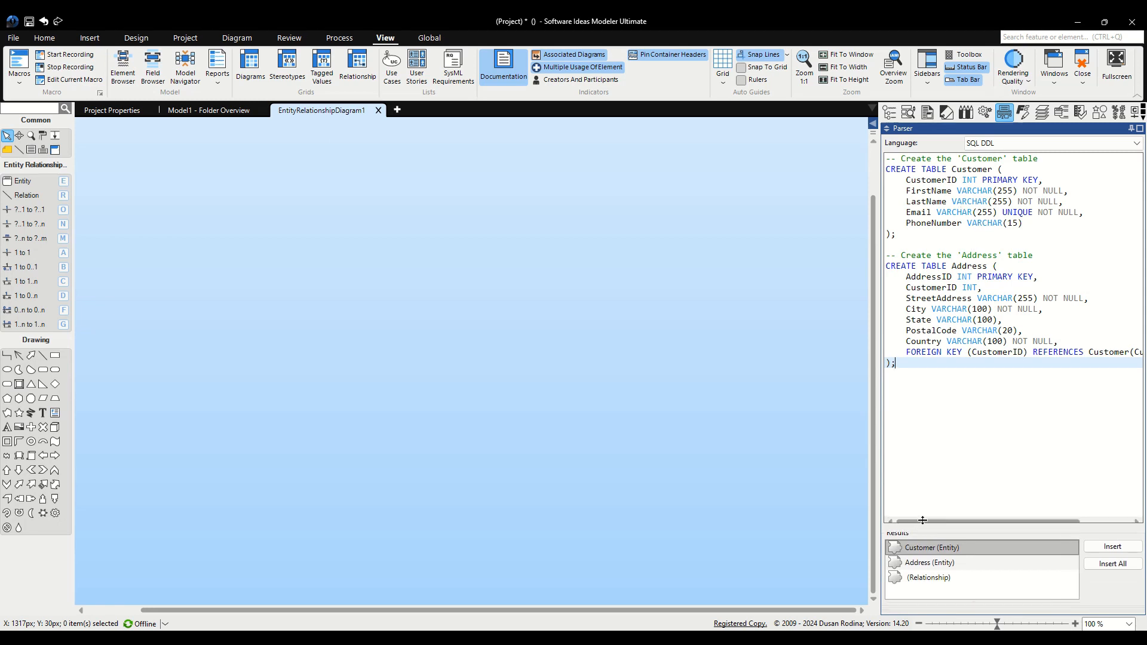
drag(924, 520, 923, 516)
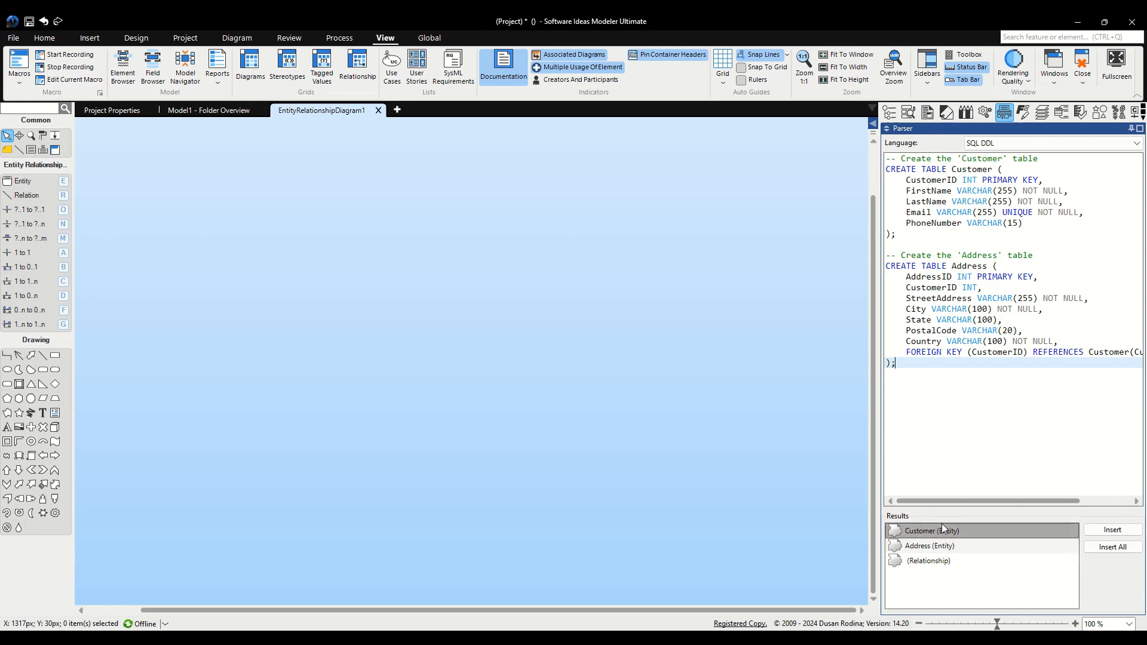
mouse_move(961, 536)
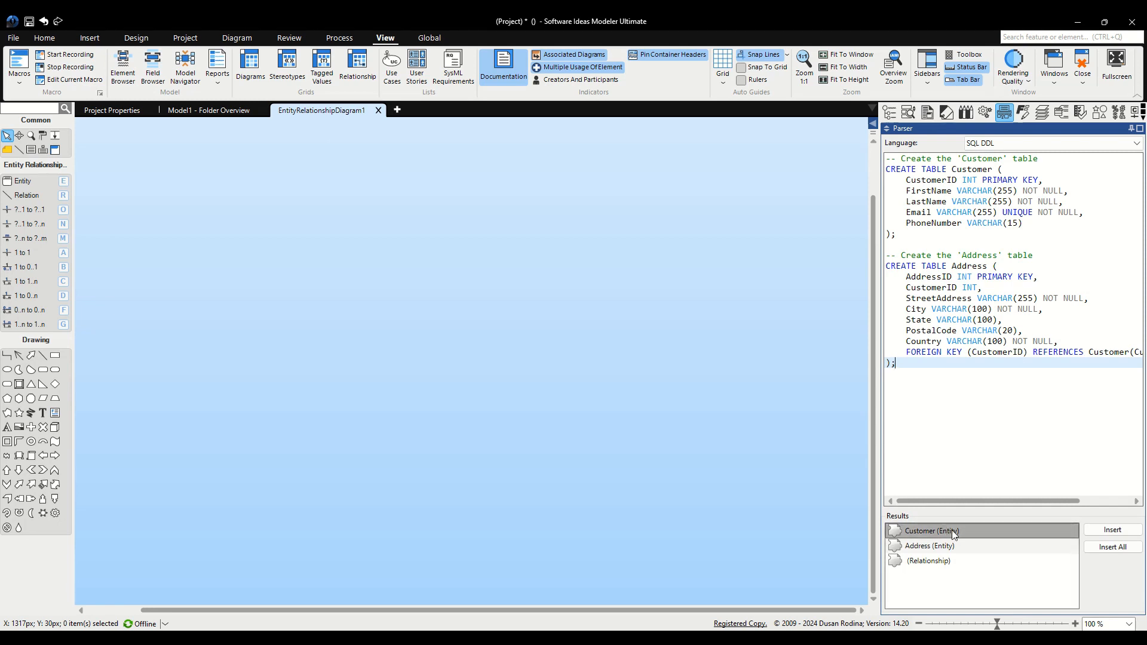
click(929, 562)
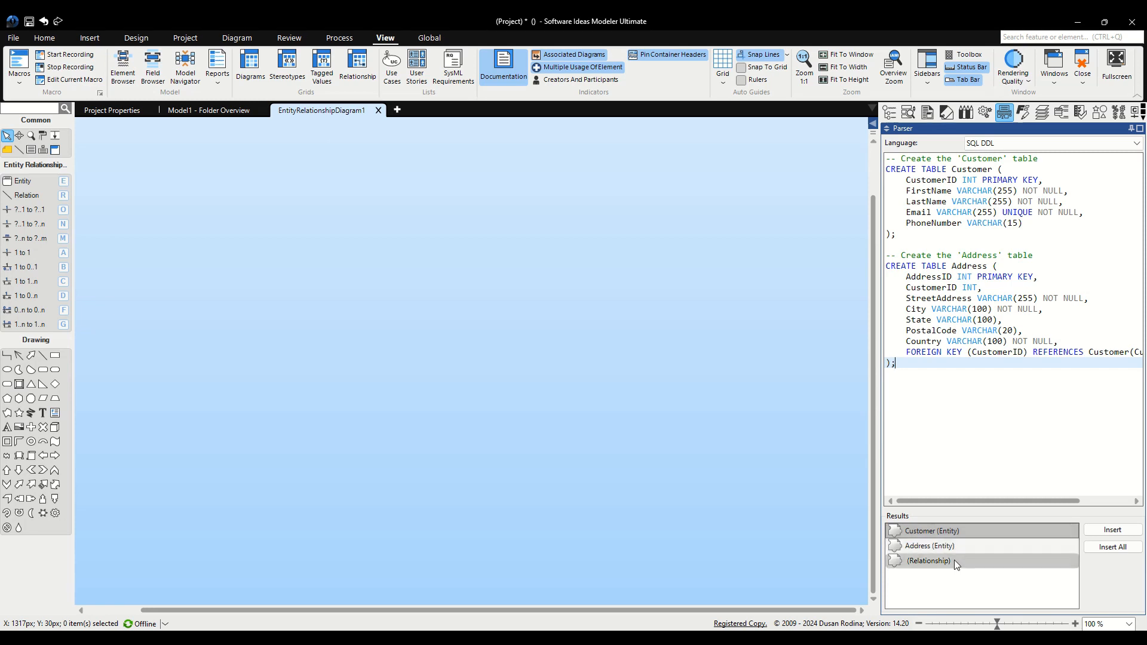
click(937, 531)
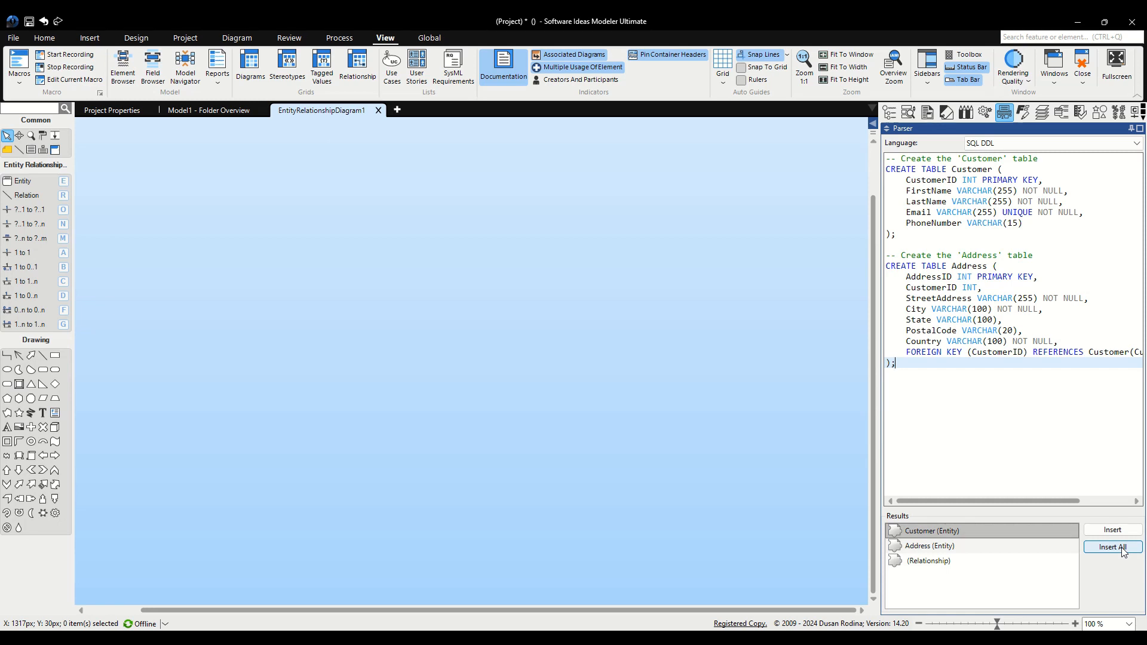
Insert all parsed elements so Customer and Address appear joined on the diagram.
click(1112, 547)
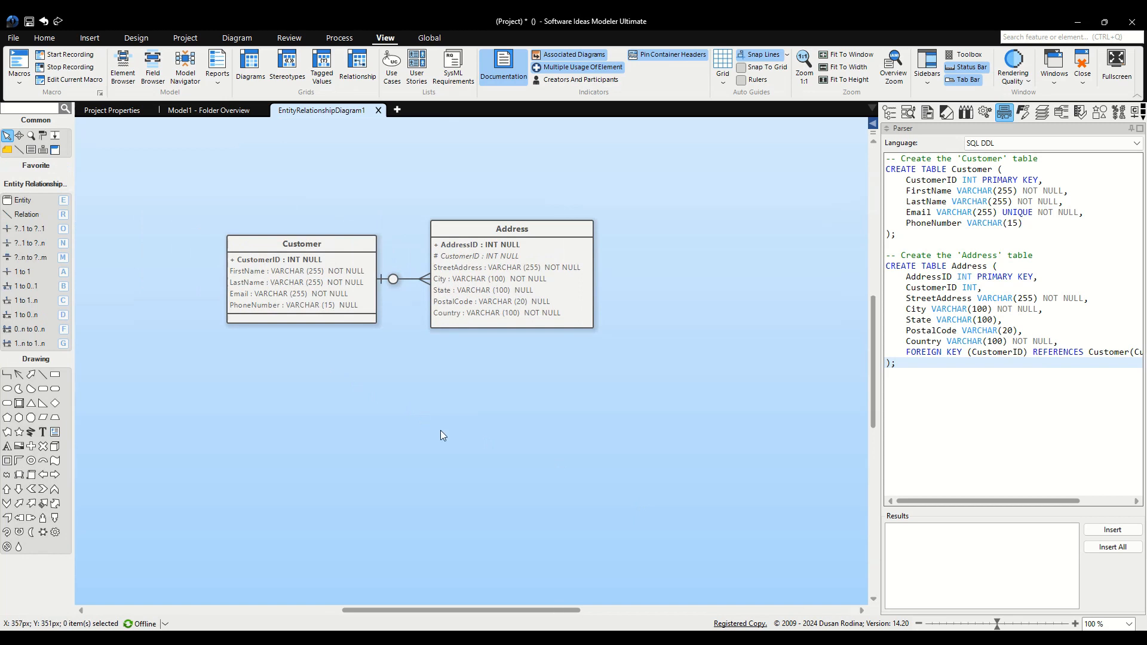
mouse_move(442, 433)
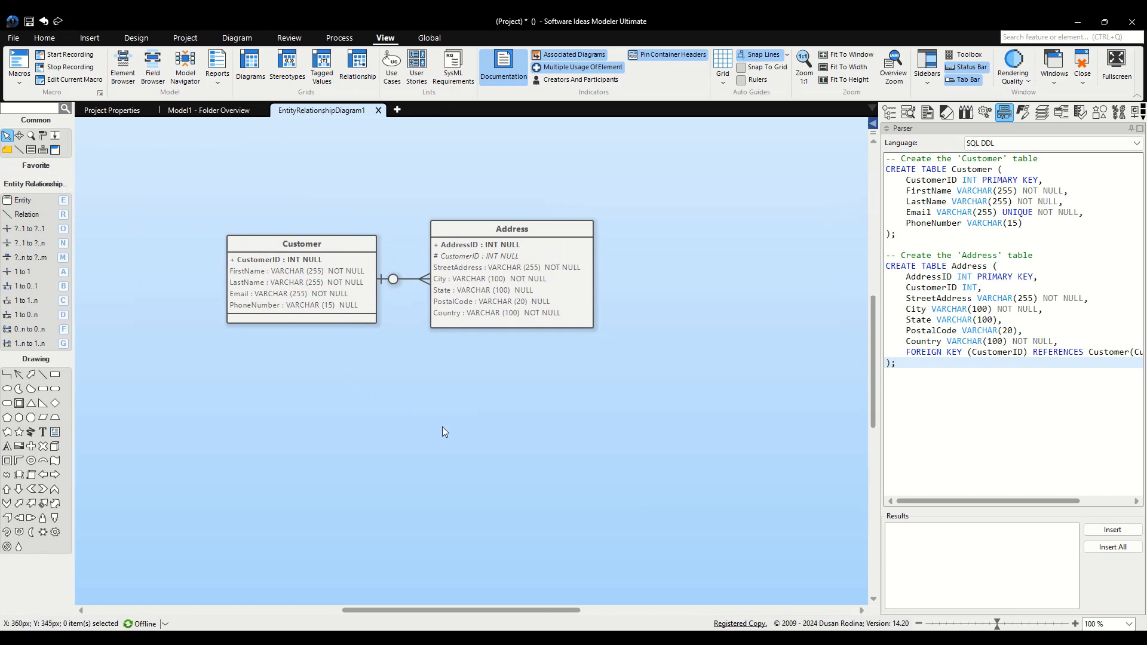
mouse_move(394, 409)
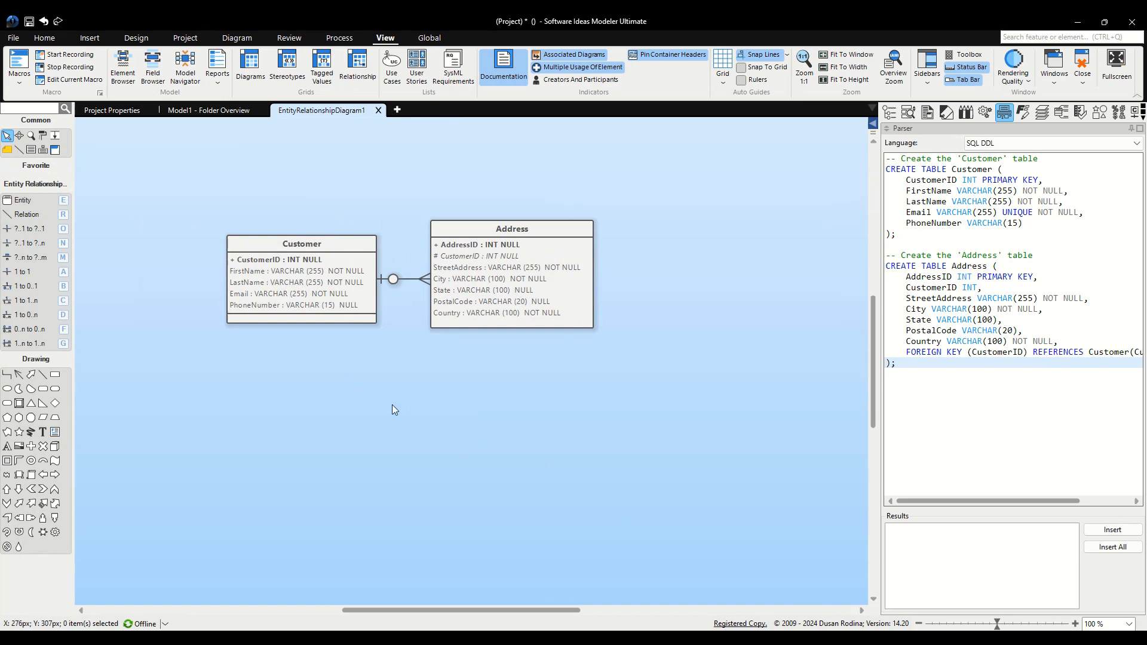
mouse_move(358, 420)
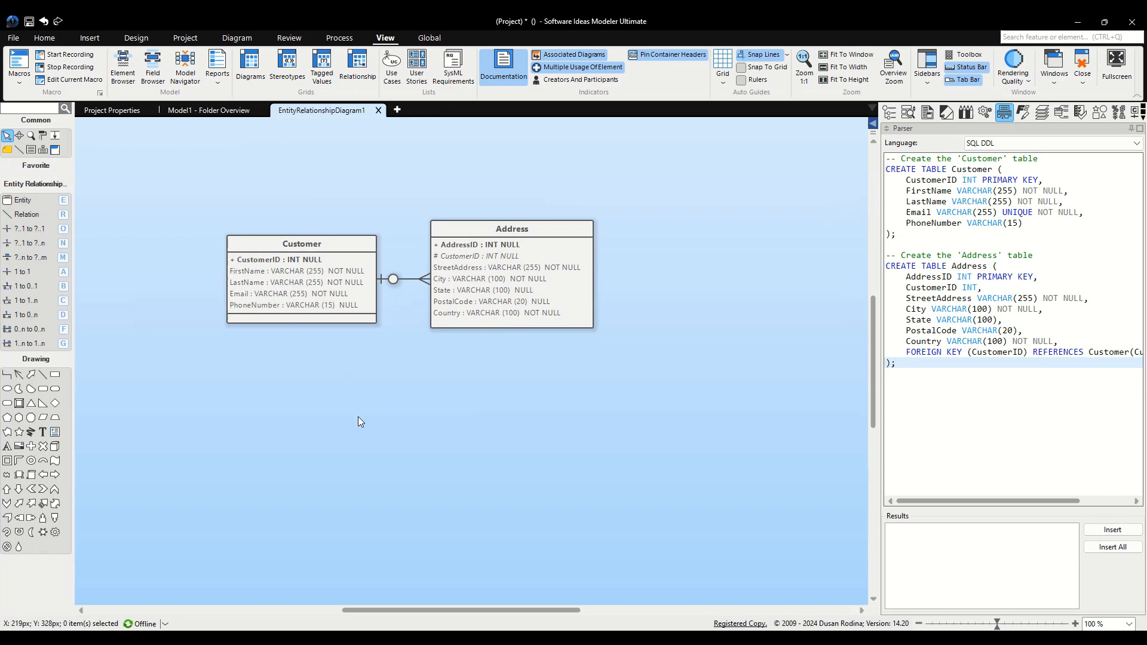
mouse_move(337, 382)
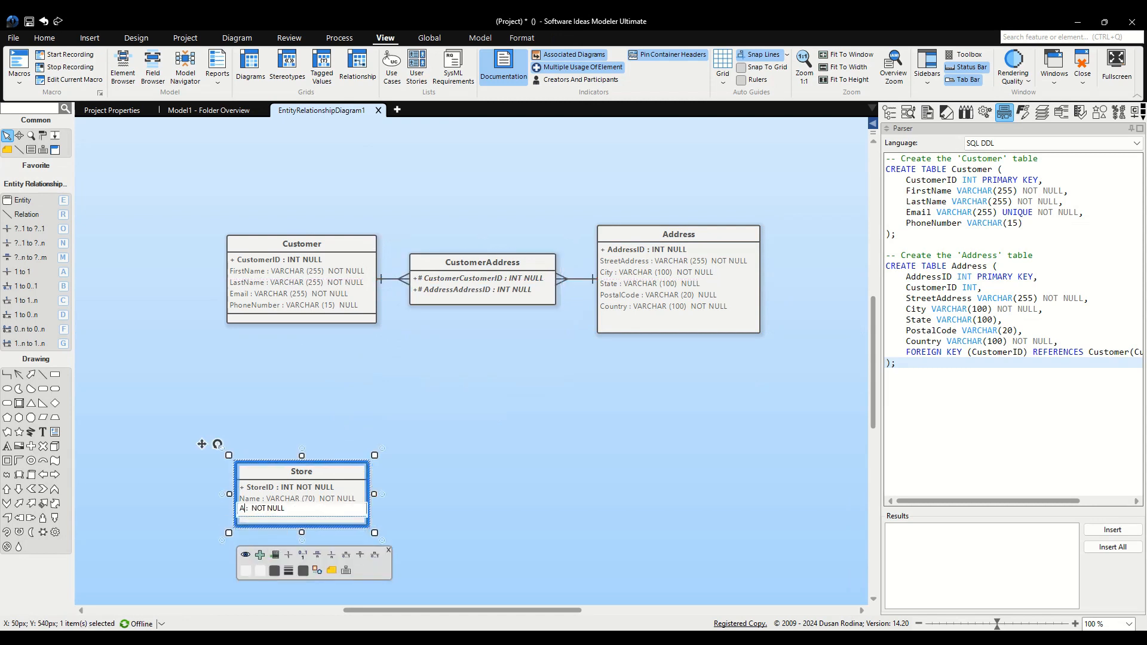
Finish the Store entity with its AddressID field and position it below Customer.
text(AddressID)
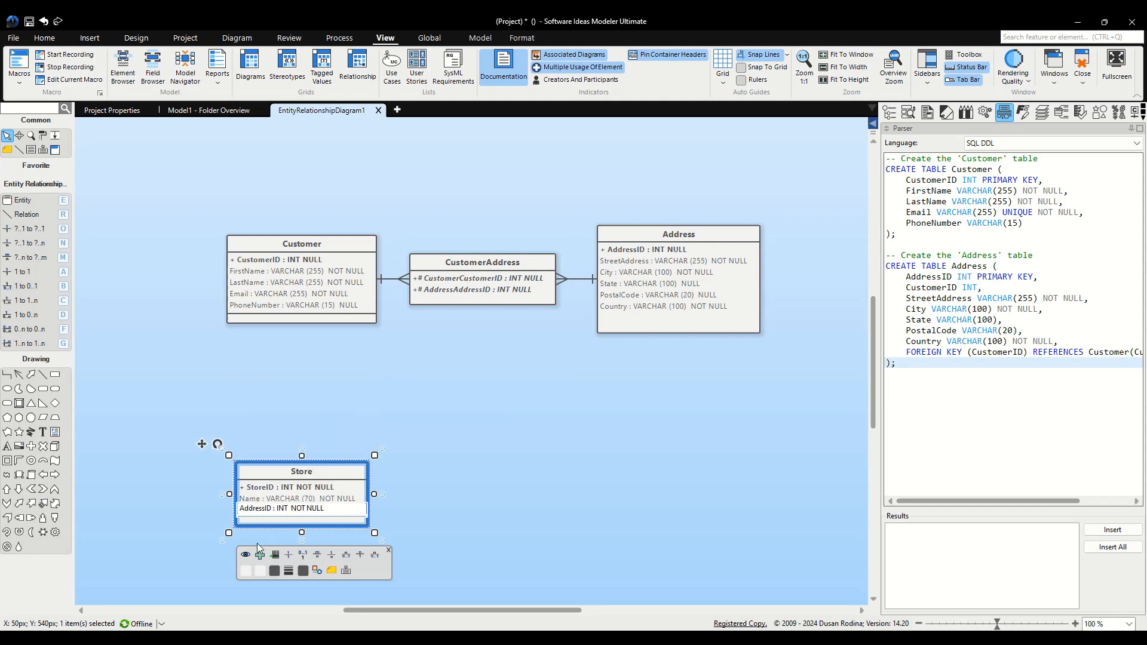
drag(301, 492, 310, 428)
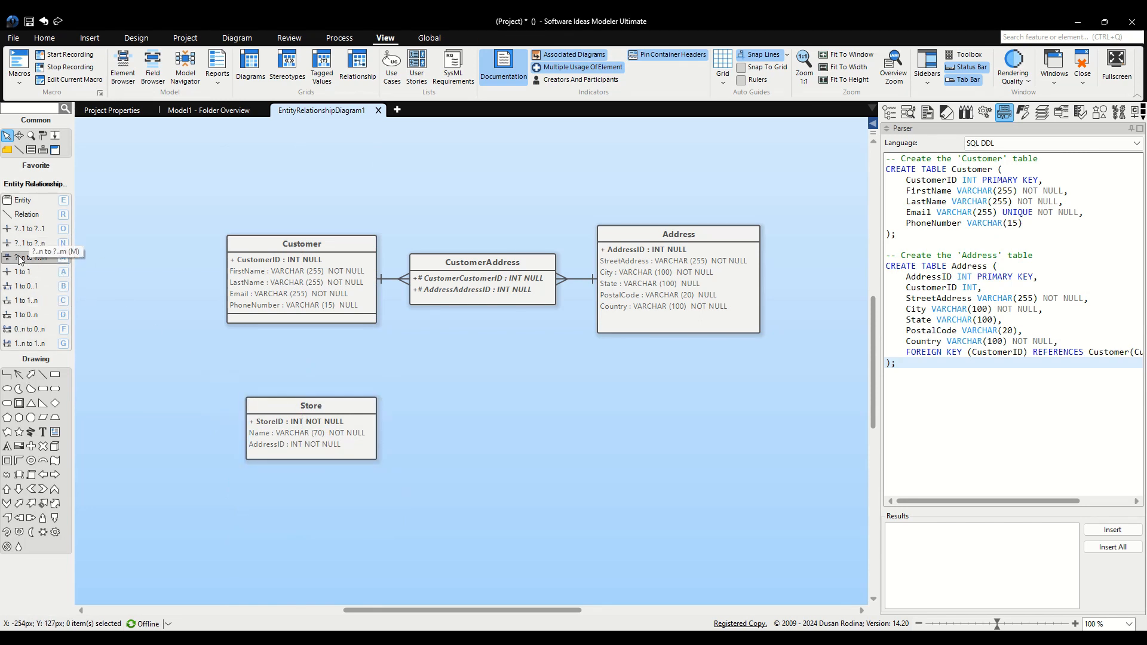
Draw a Store-to-Address relationship on AddressID with Rounded Rectangular line style.
click(676, 234)
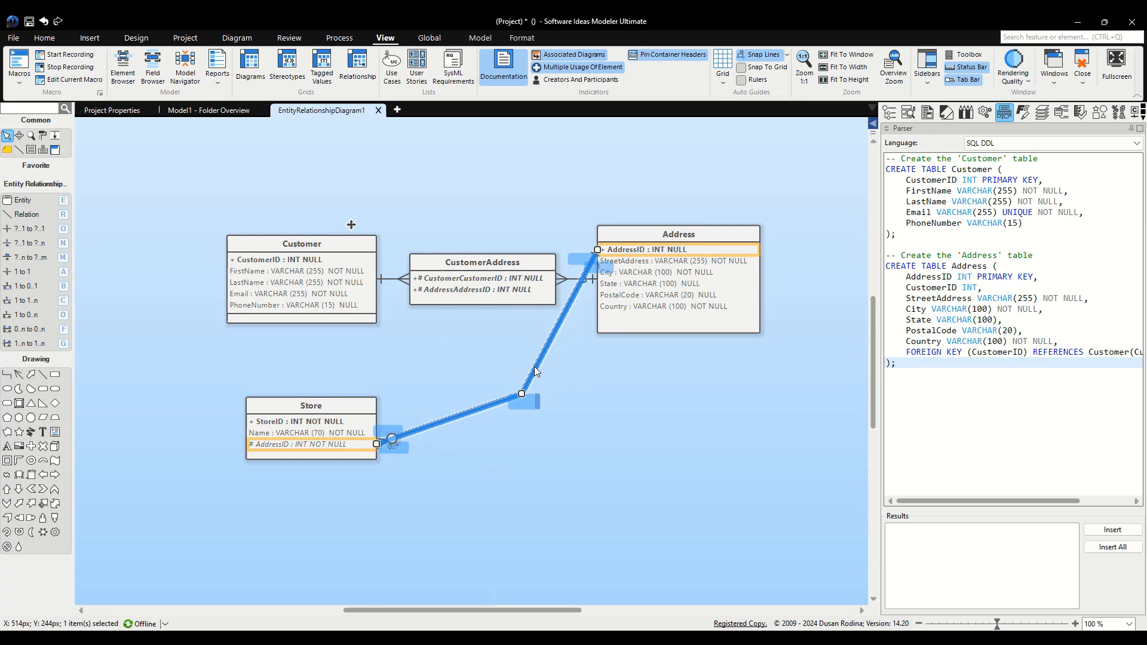
right_click(534, 373)
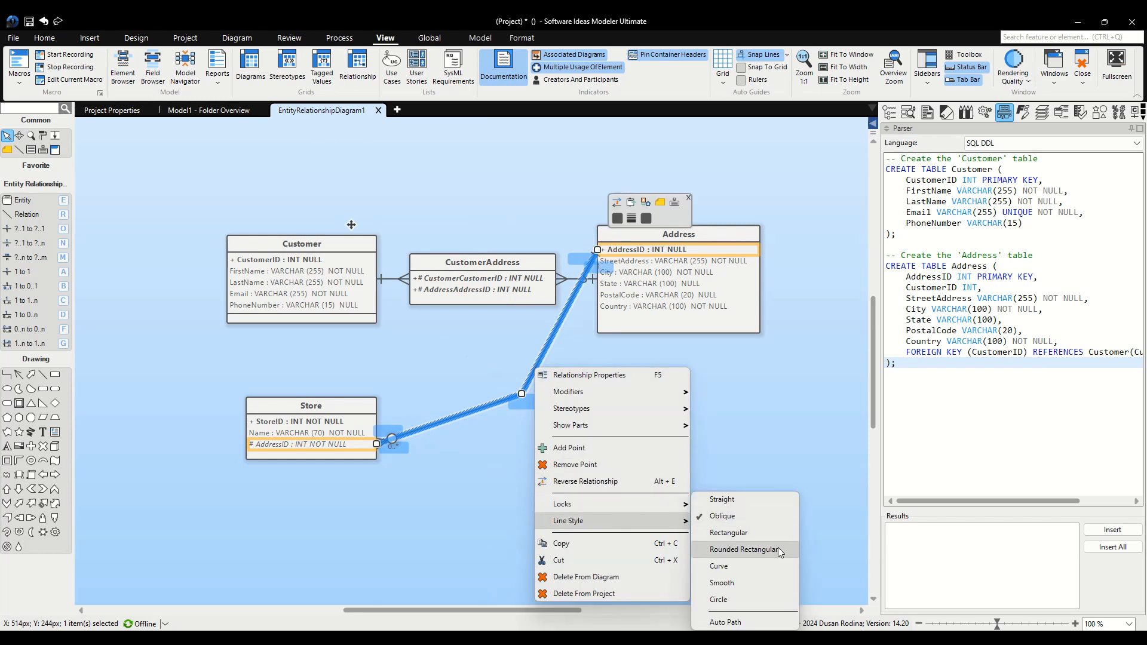
click(744, 550)
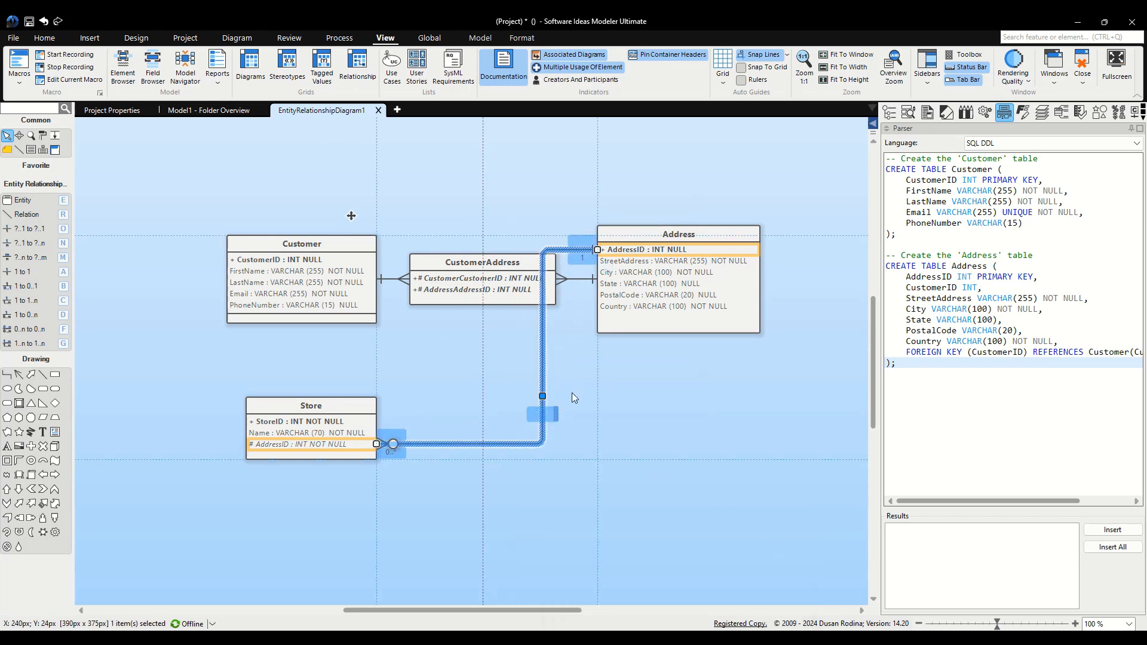
click(677, 512)
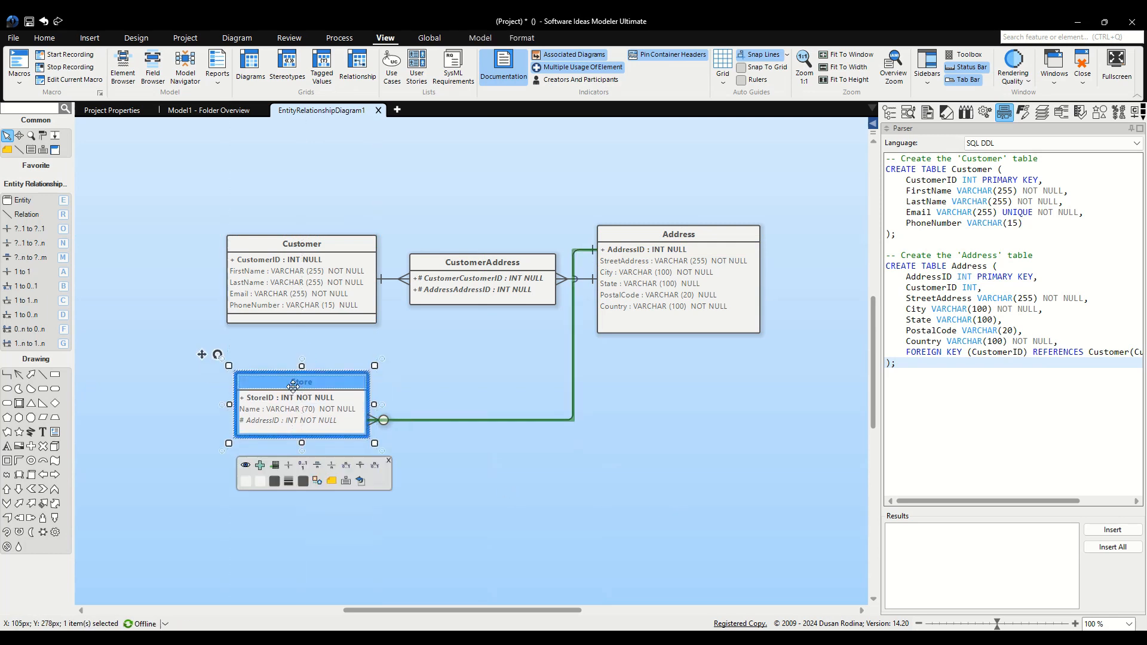
click(433, 503)
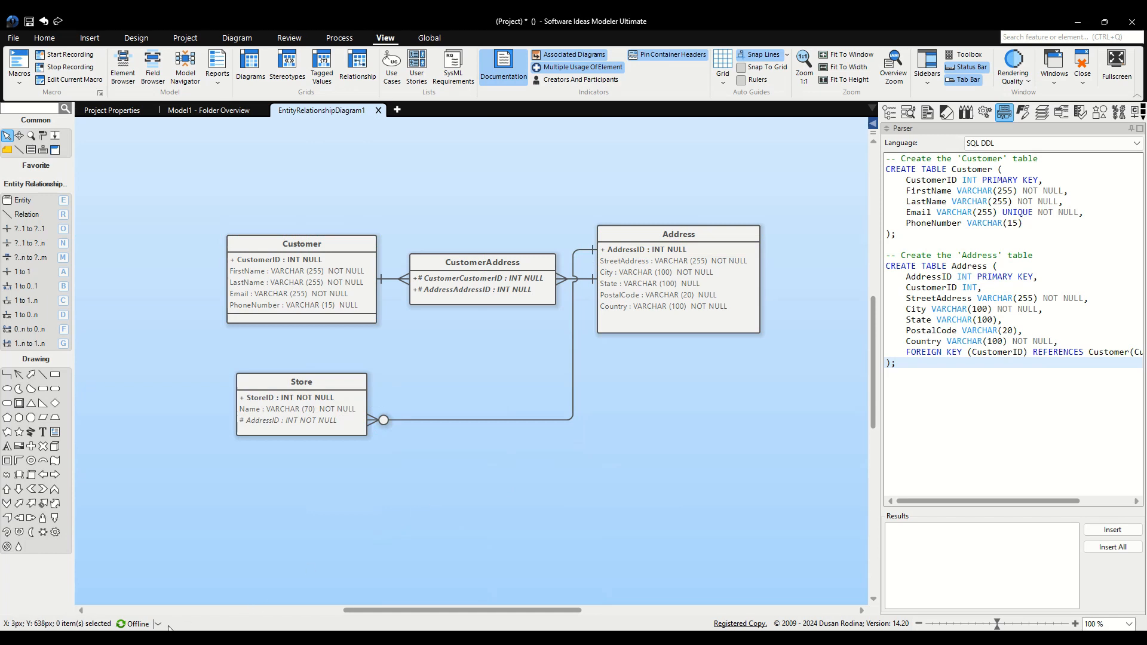
mouse_move(676, 406)
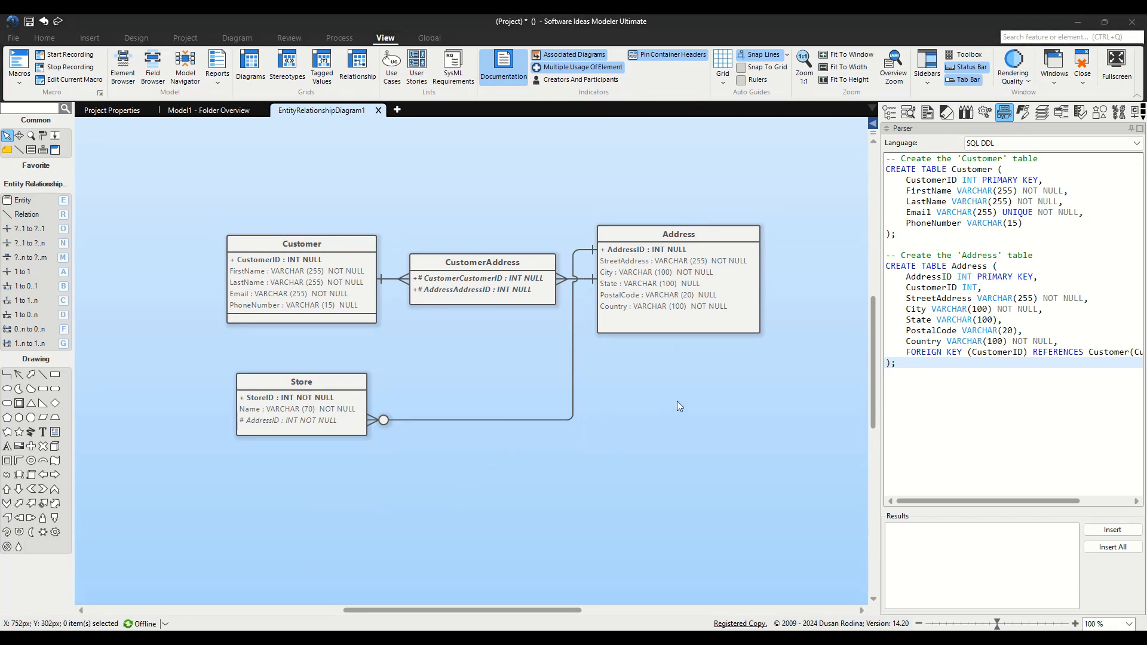
mouse_move(985, 112)
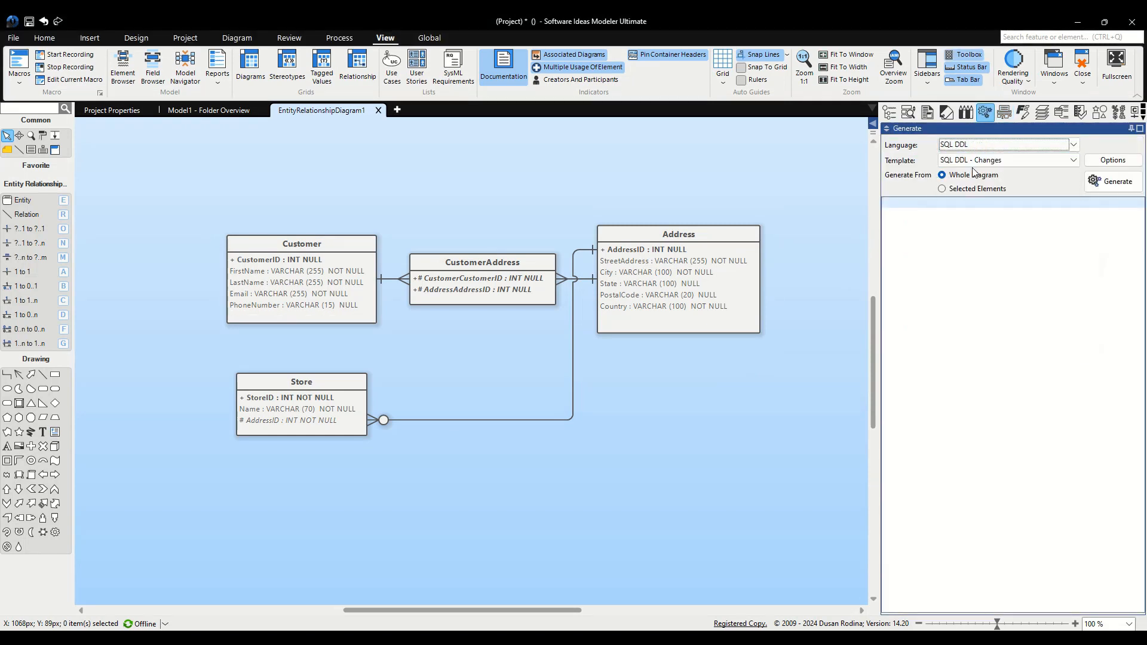
Generate the SQL DDL - Universal script defining Customer, Address, Store and CustomerAddress tables.
click(1007, 160)
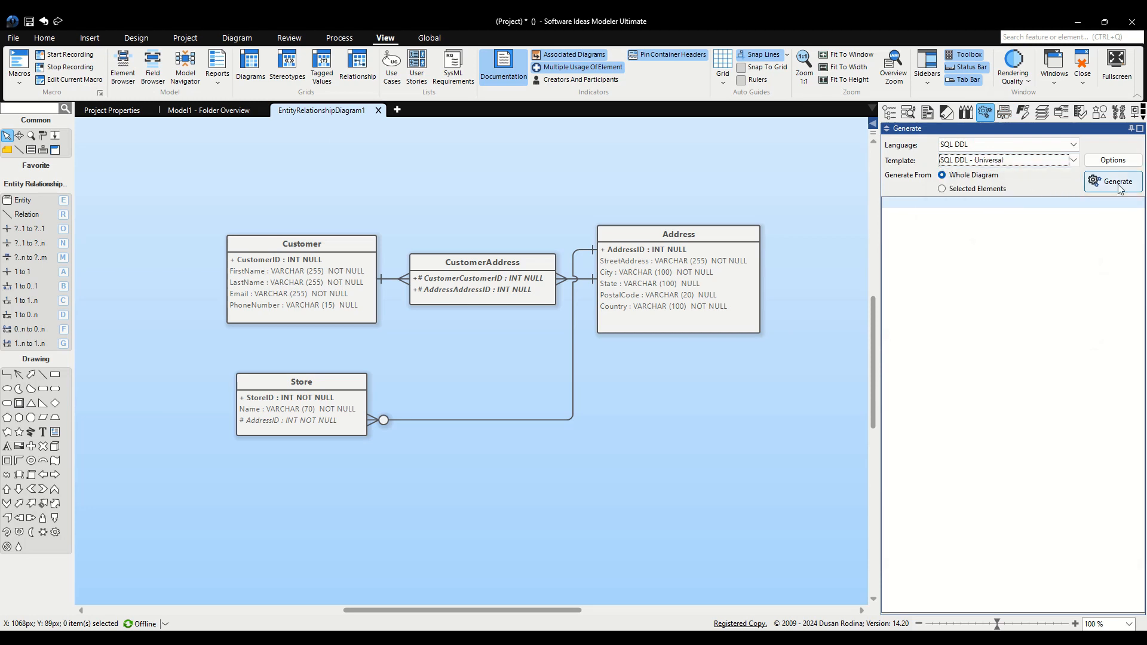
click(1113, 180)
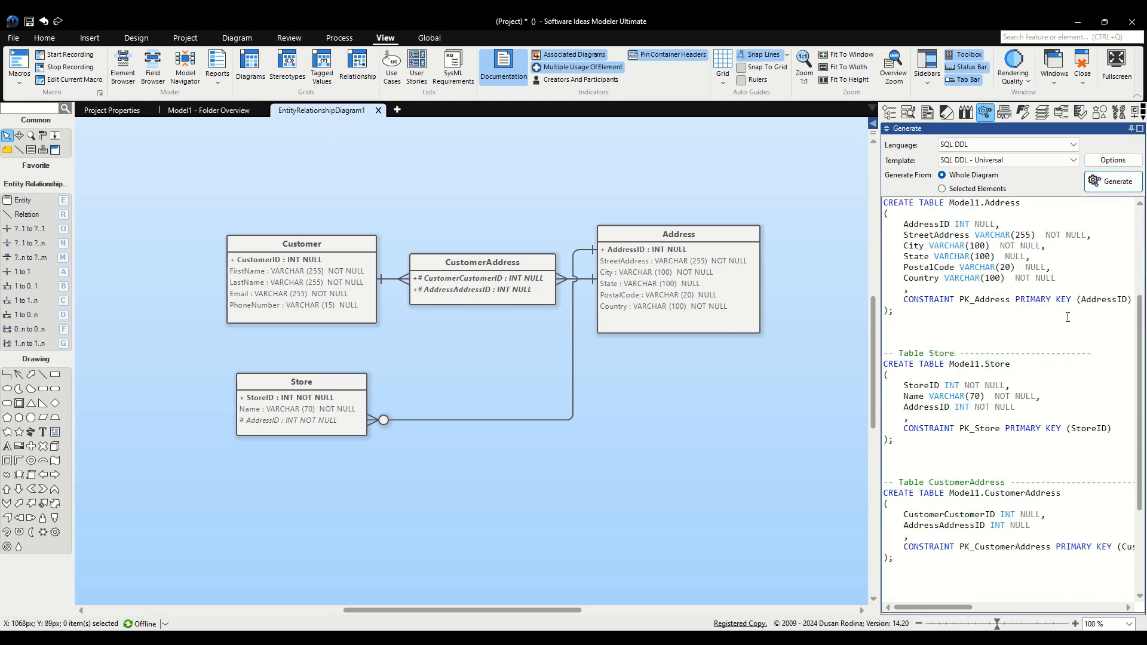
scroll(down, 3)
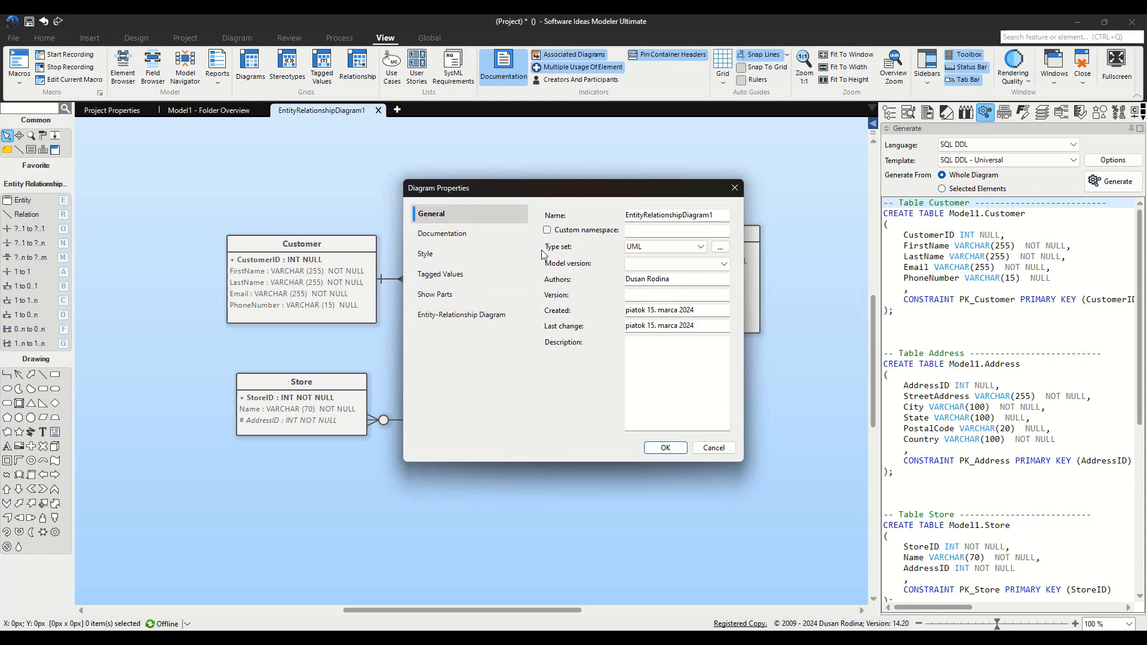
mouse_move(545, 253)
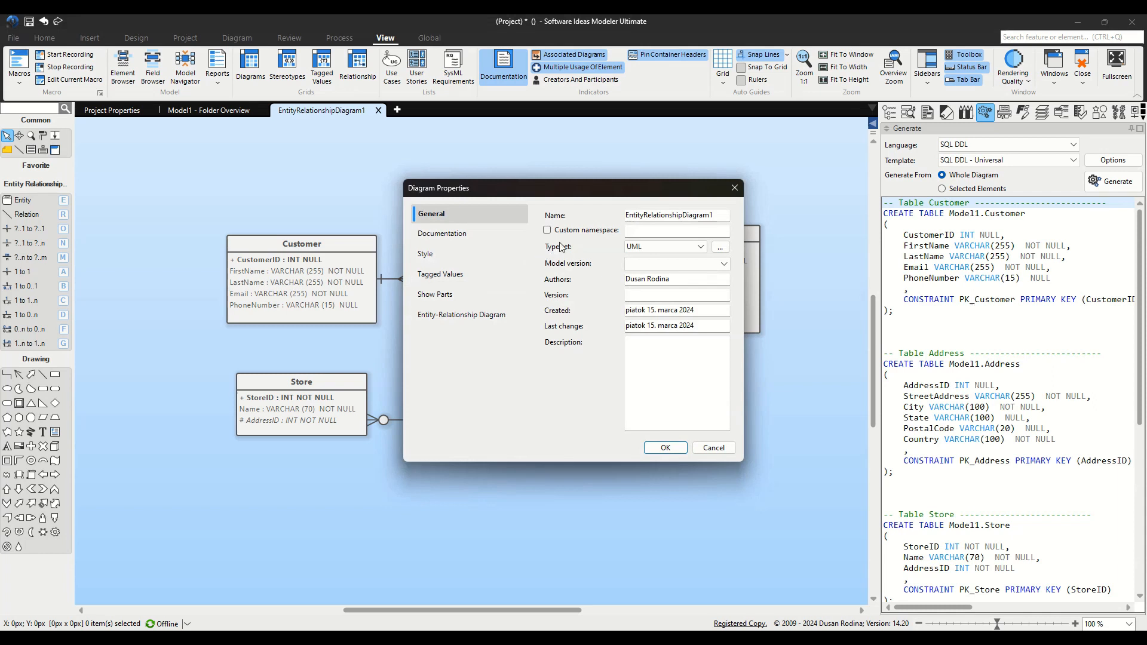
Set a custom dbo namespace in Diagram Properties and regenerate the SQL so tables use dbo.
click(547, 229)
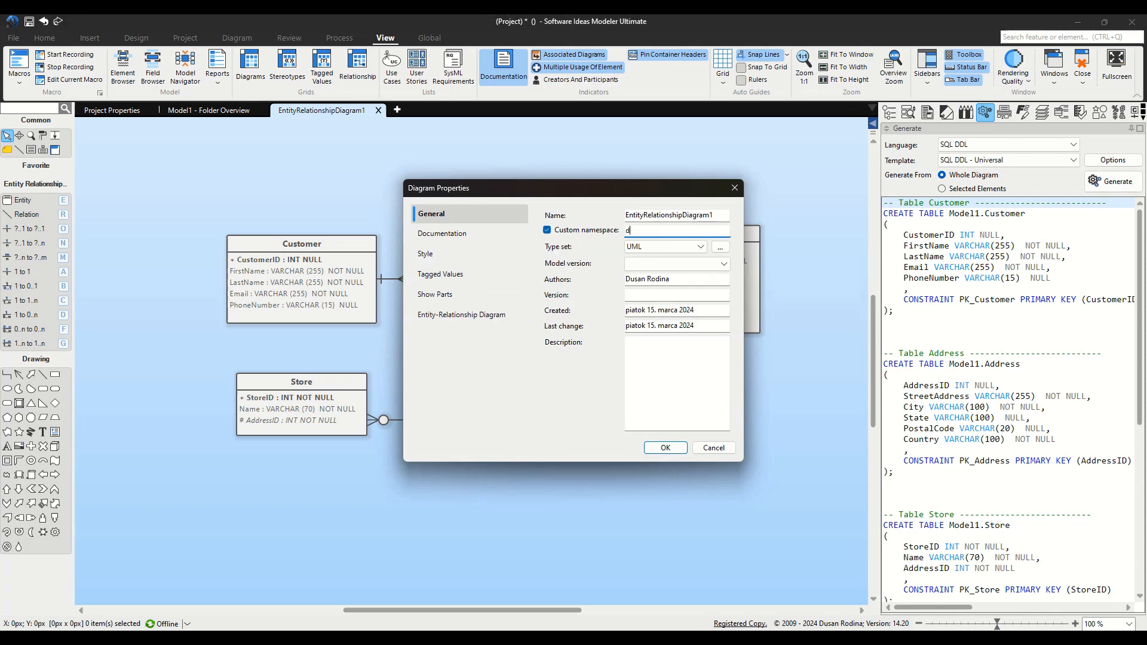
text(bo)
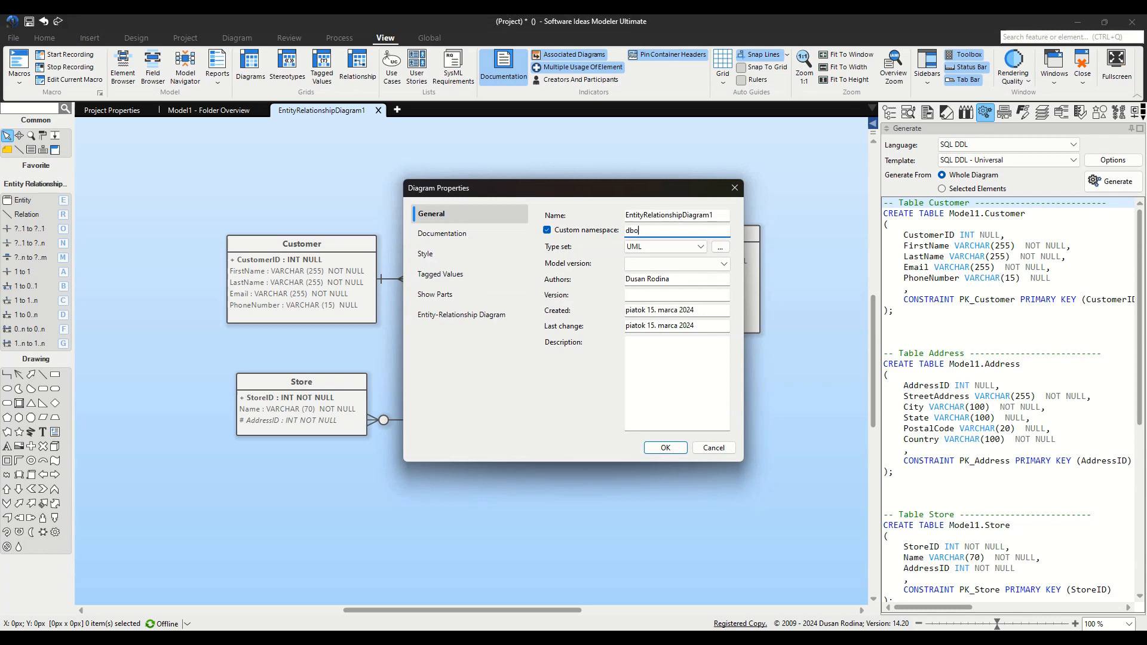
click(663, 447)
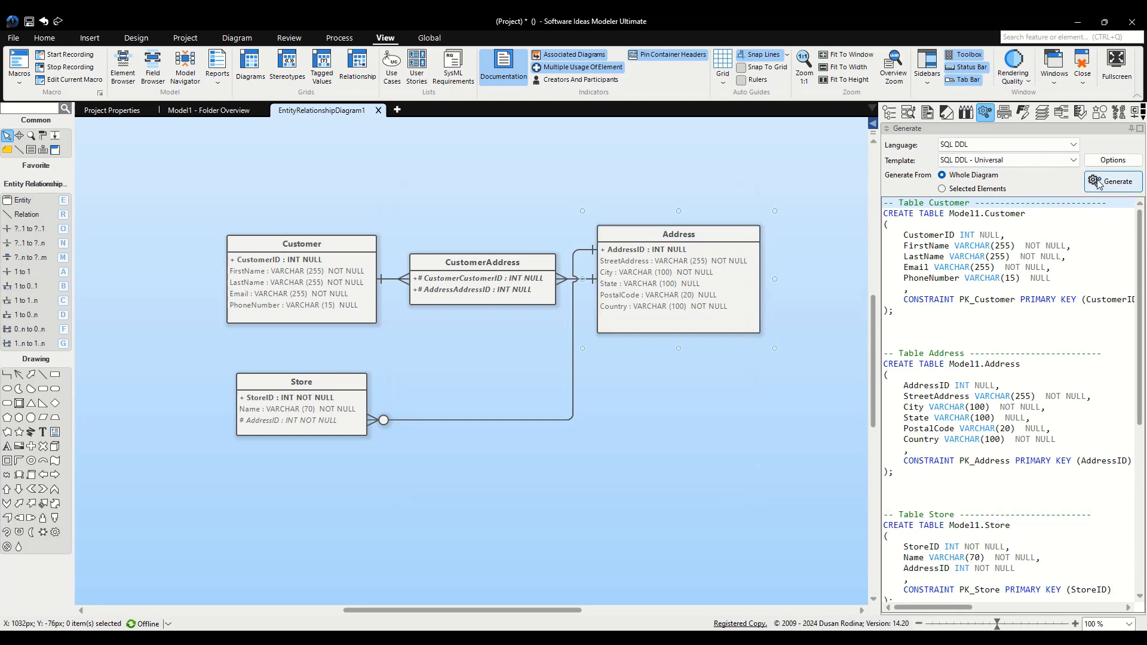
click(1112, 181)
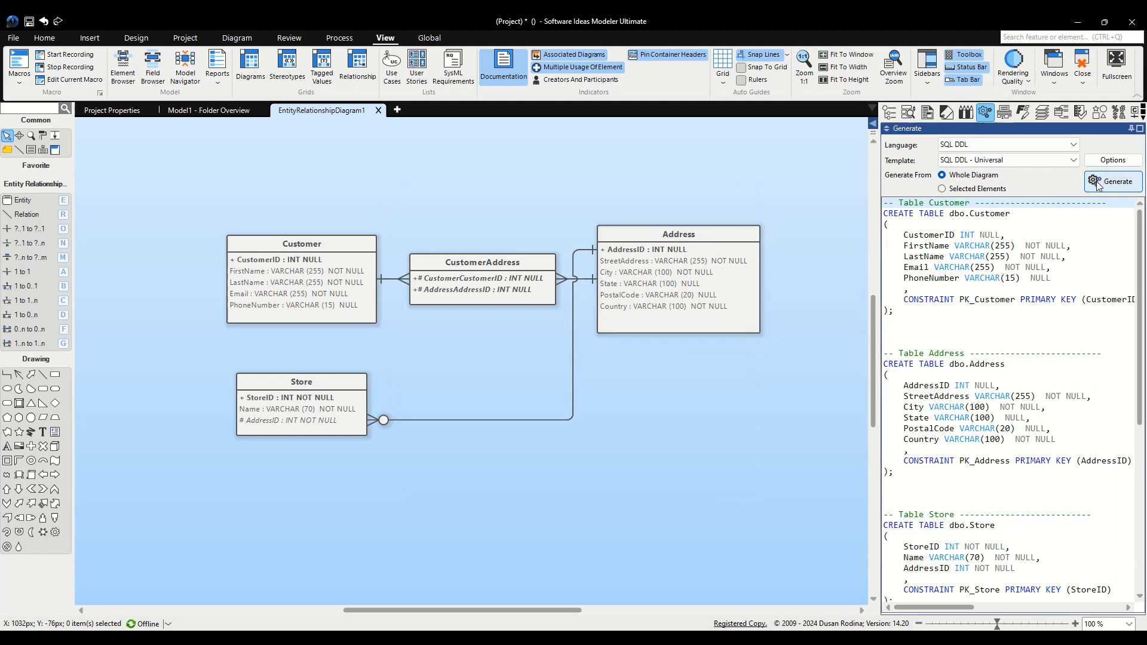
click(278, 396)
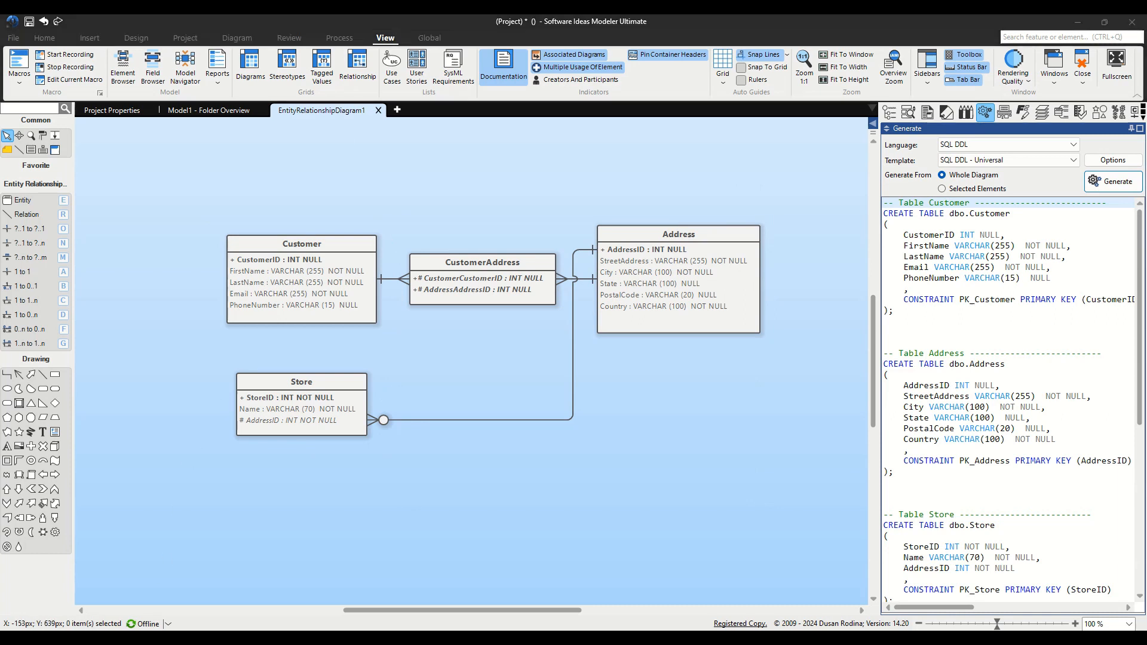
mouse_move(80, 571)
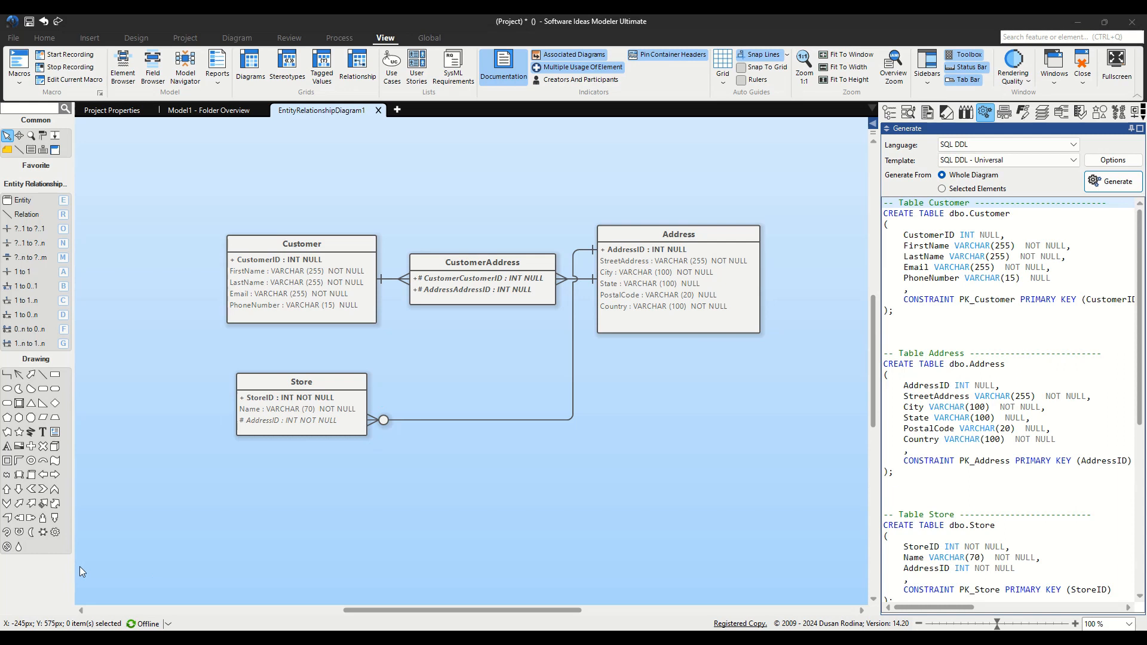
mouse_move(79, 576)
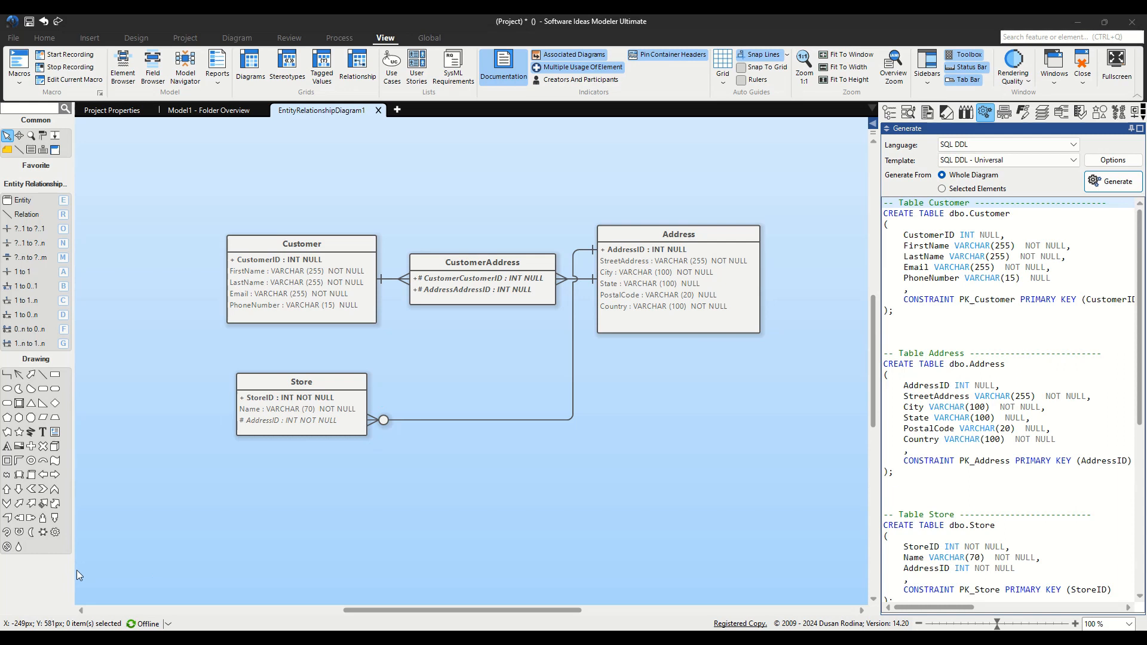
mouse_move(73, 577)
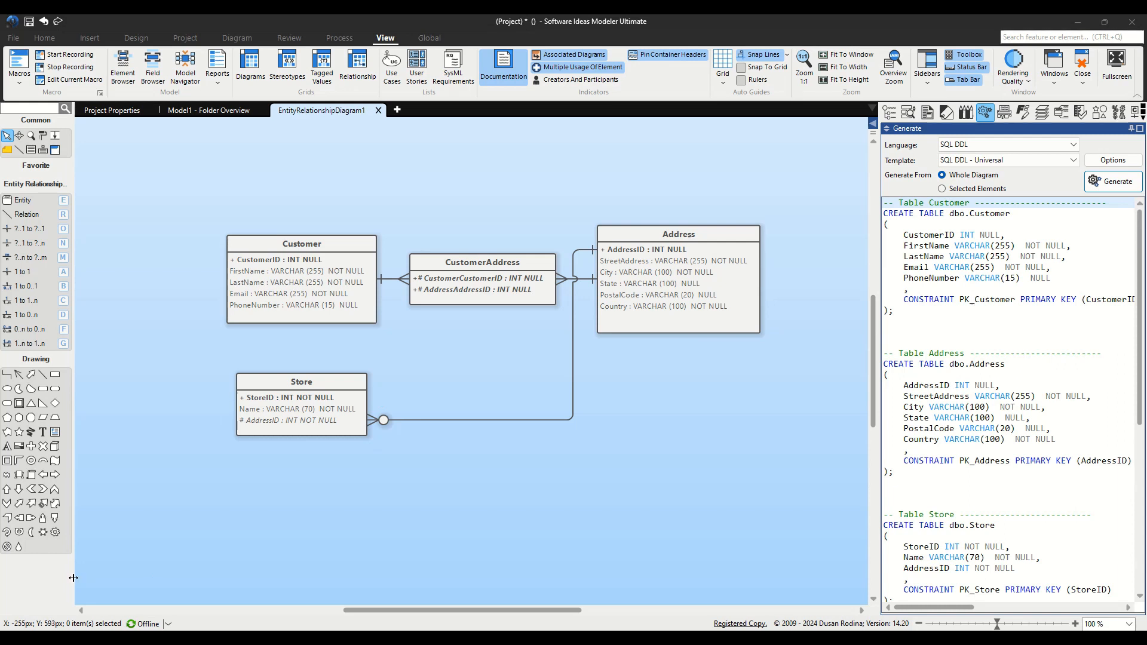
mouse_move(58, 607)
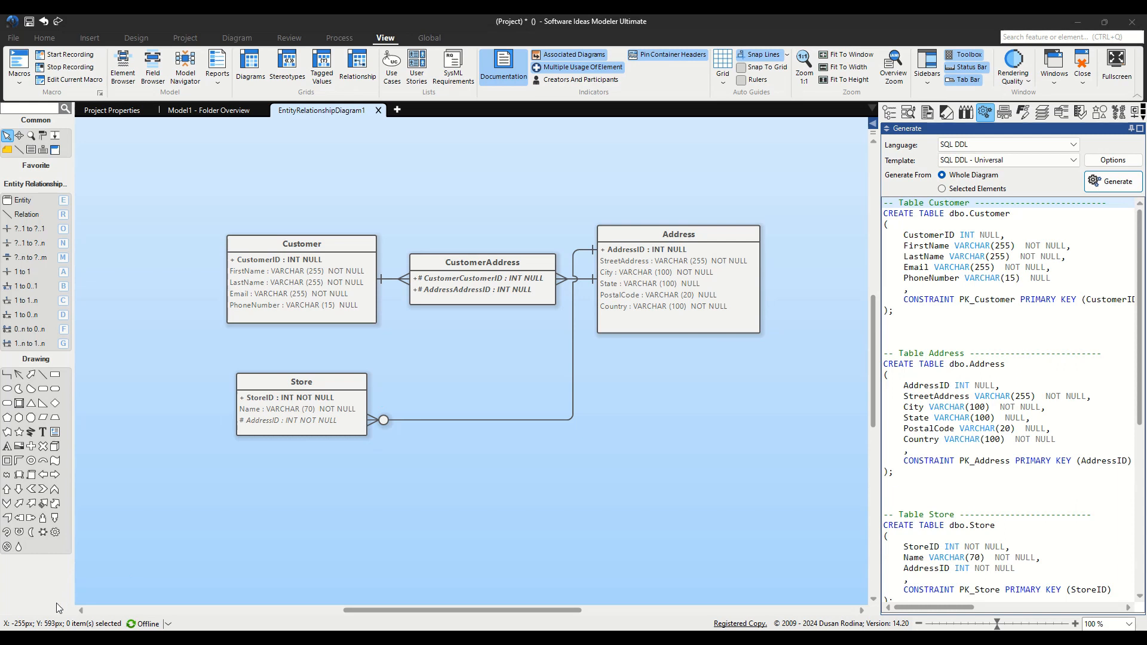